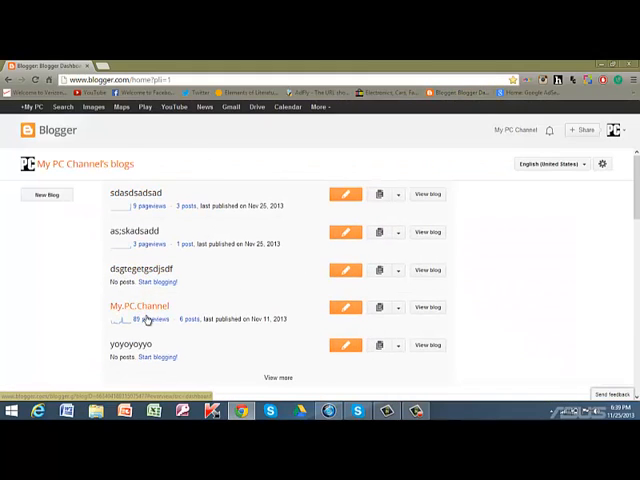
# - Go from the blog list into the My.PC.Channel blog and show its Layout page
pyautogui.click(138, 306)
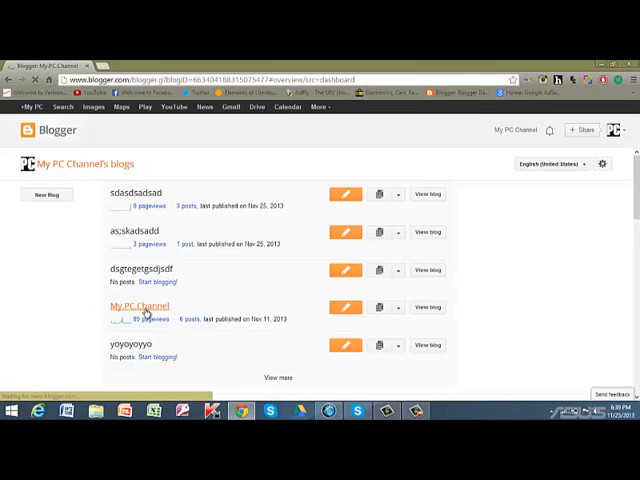
pyautogui.click(140, 306)
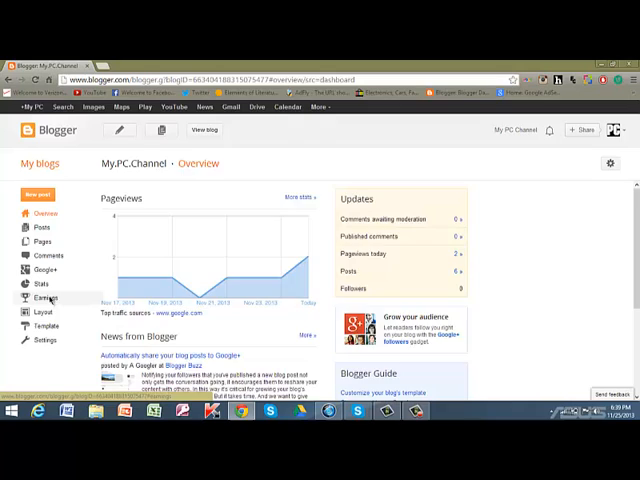
pyautogui.click(42, 298)
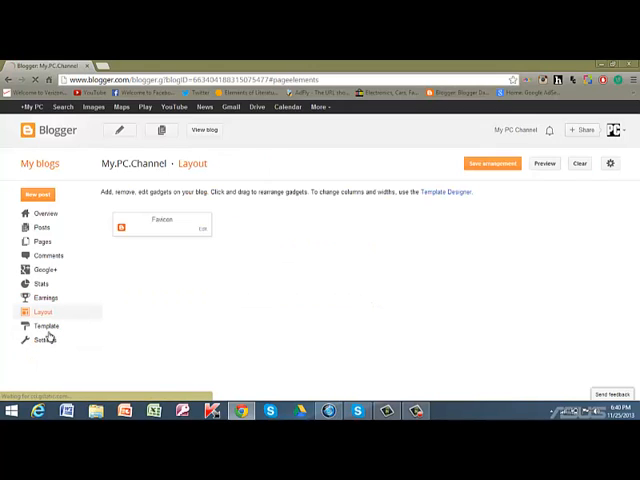
# - Add a gadget to the layout and choose AdSense from the gadget list, reaching its configuration window
pyautogui.scroll(-3)
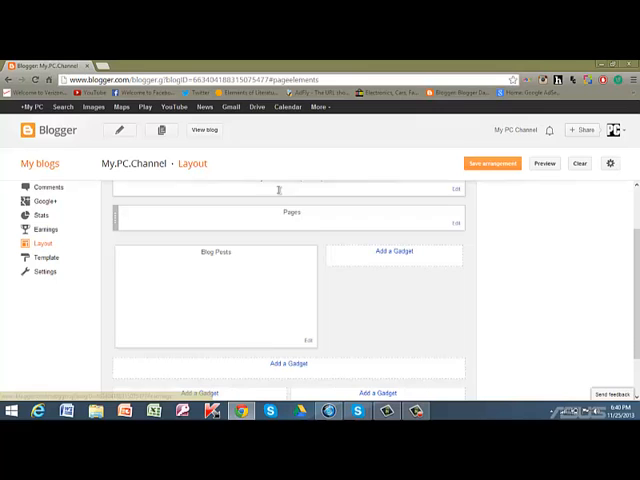
pyautogui.click(396, 252)
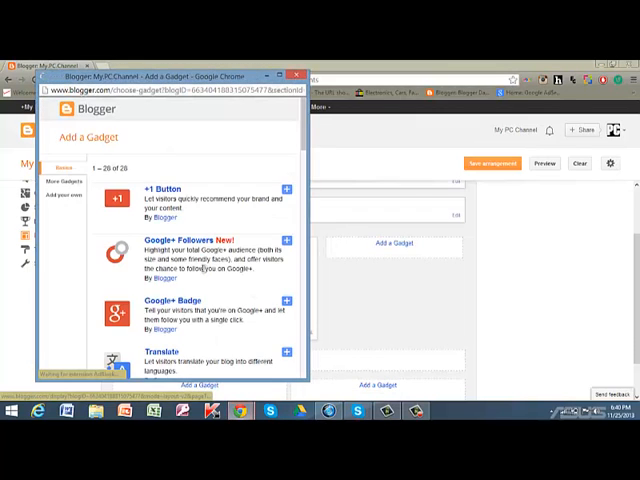
pyautogui.scroll(-3)
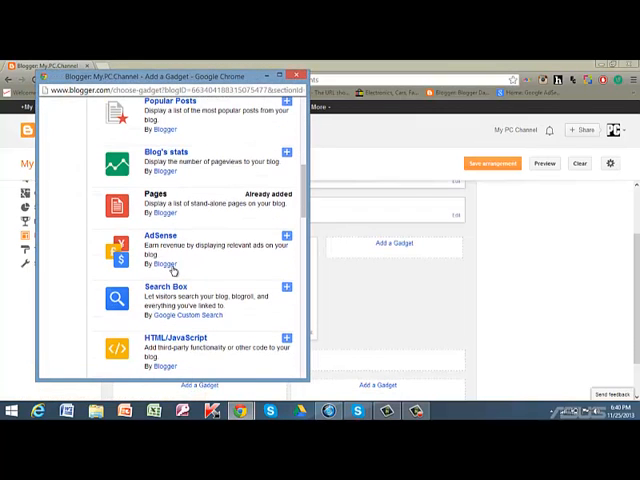
pyautogui.click(288, 244)
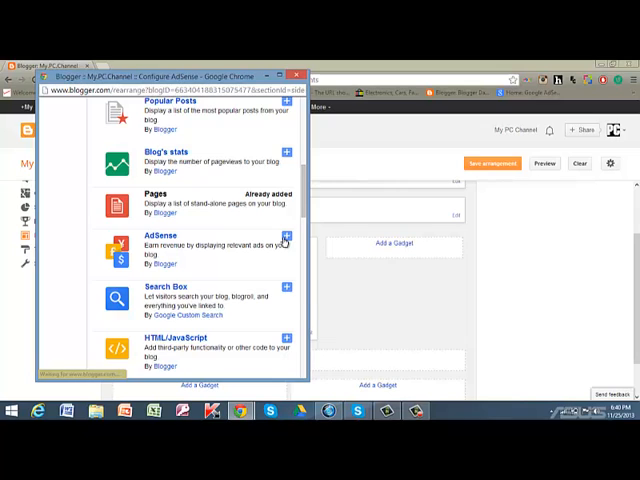
pyautogui.click(288, 240)
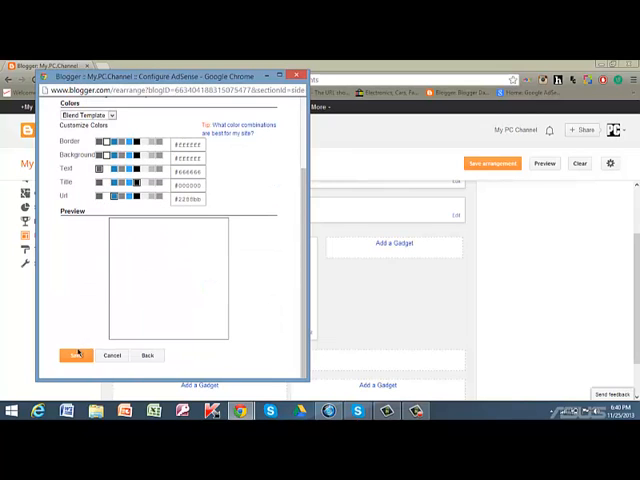
pyautogui.click(76, 356)
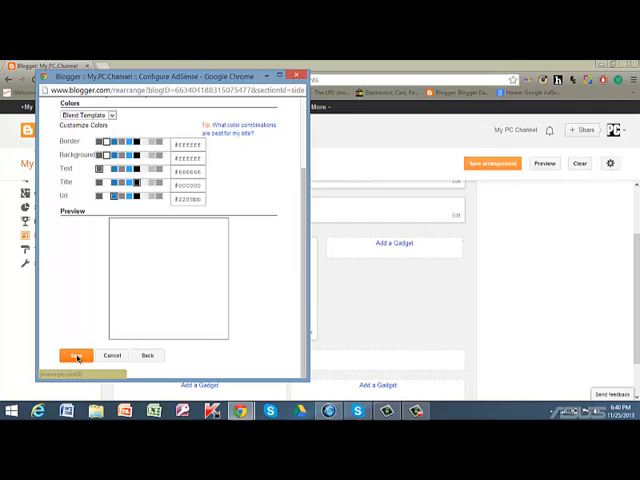
pyautogui.click(76, 356)
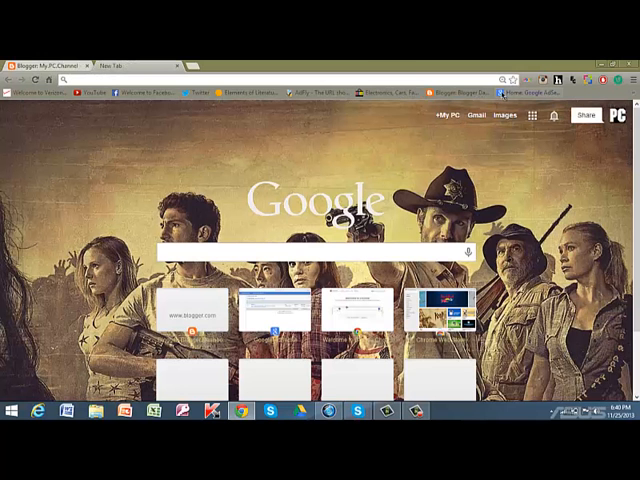
# - In Google AdSense My ads, create a new ad unit, select its whole ad code for copying and finish with Done
pyautogui.click(528, 92)
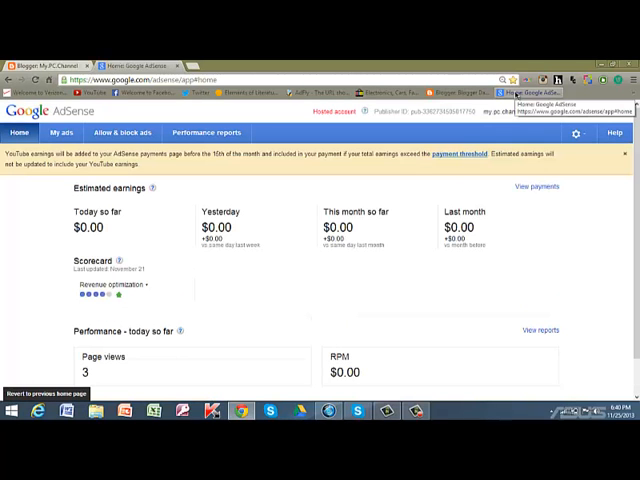
pyautogui.click(60, 132)
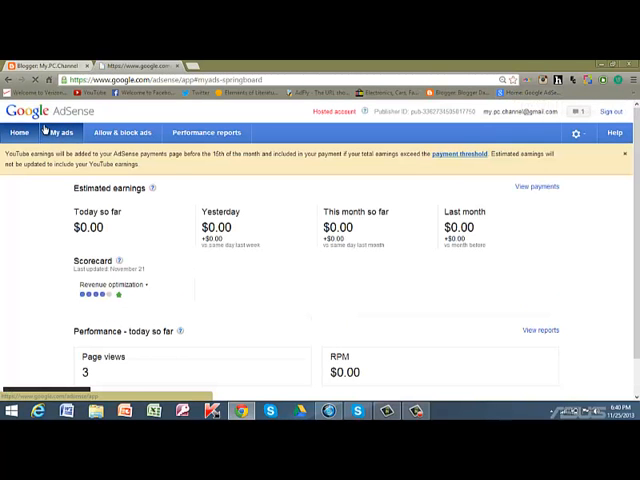
pyautogui.click(60, 132)
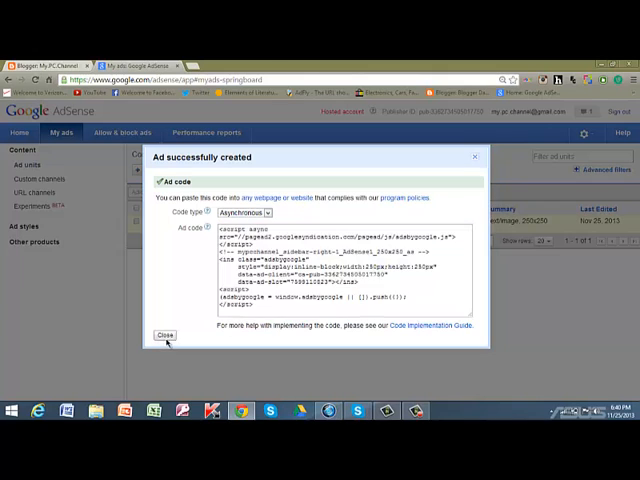
pyautogui.tripleClick(340, 260)
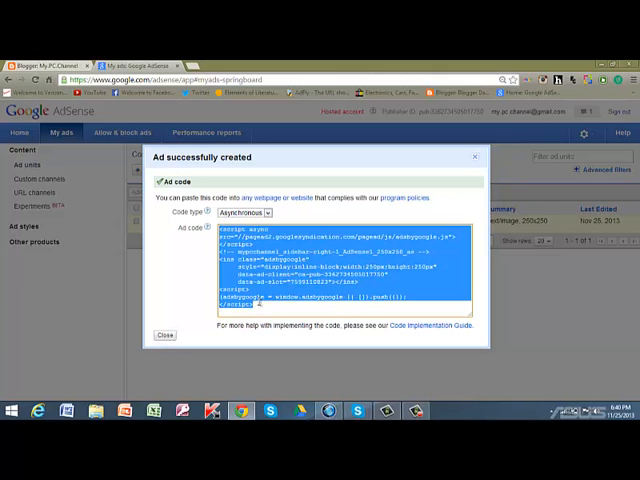
pyautogui.click(164, 334)
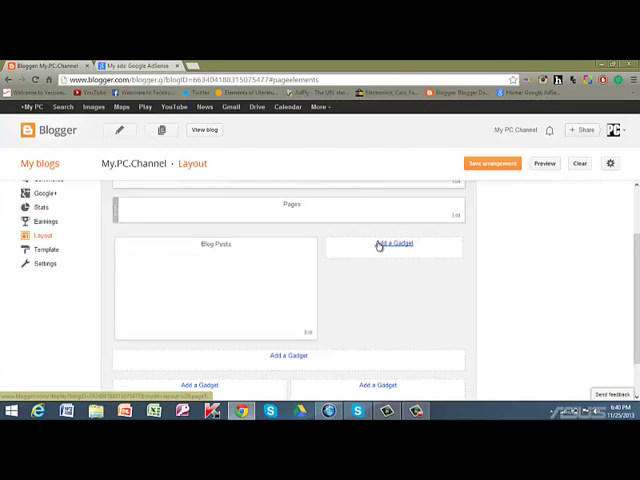
# - Add an HTML/JavaScript gadget holding the pasted AdSense ad code to the sidebar and save the arrangement
pyautogui.click(394, 244)
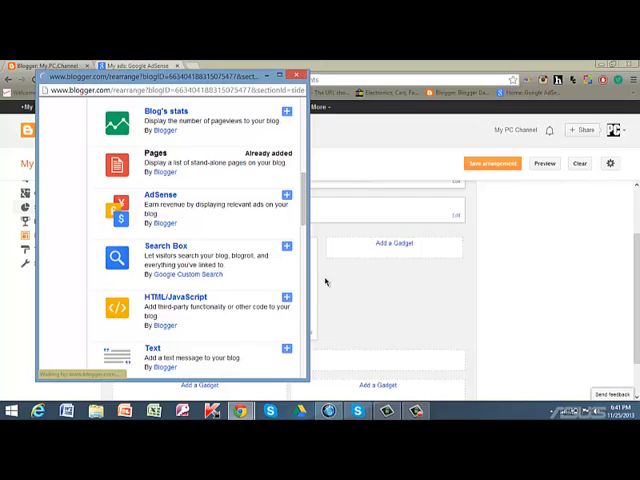
pyautogui.click(288, 296)
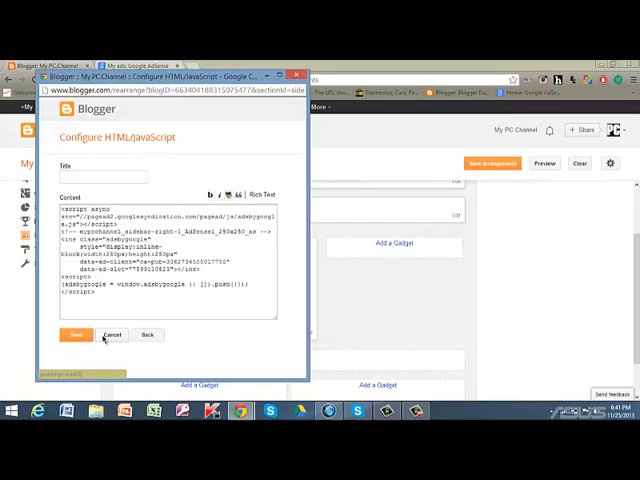
pyautogui.click(76, 336)
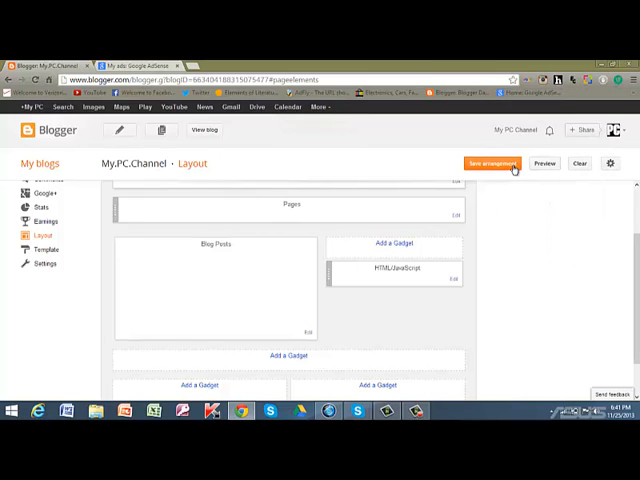
pyautogui.click(492, 164)
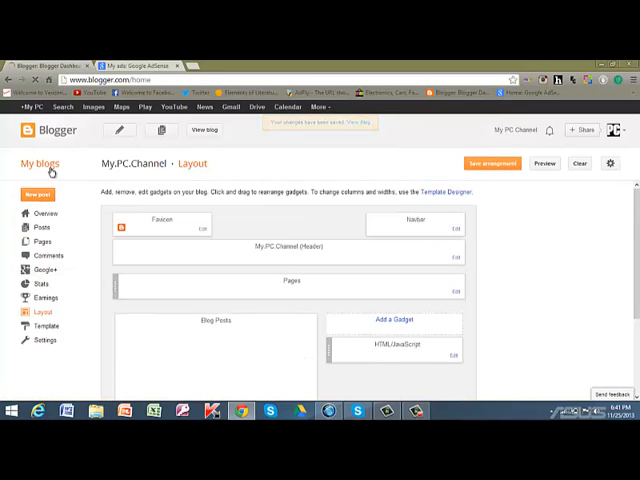
# - From My blogs, view the live My.PC.Channel blog and scroll through its posts and sidebar ads
pyautogui.click(40, 164)
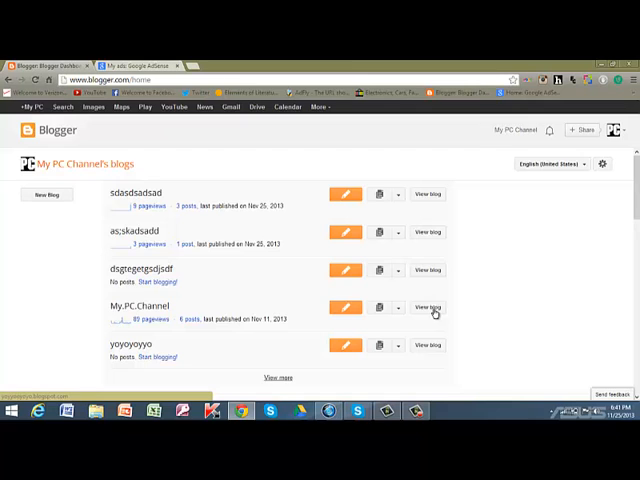
pyautogui.click(428, 308)
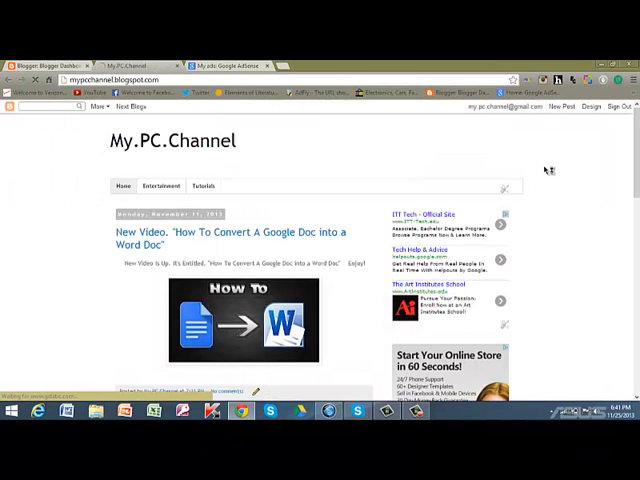
pyautogui.scroll(-3)
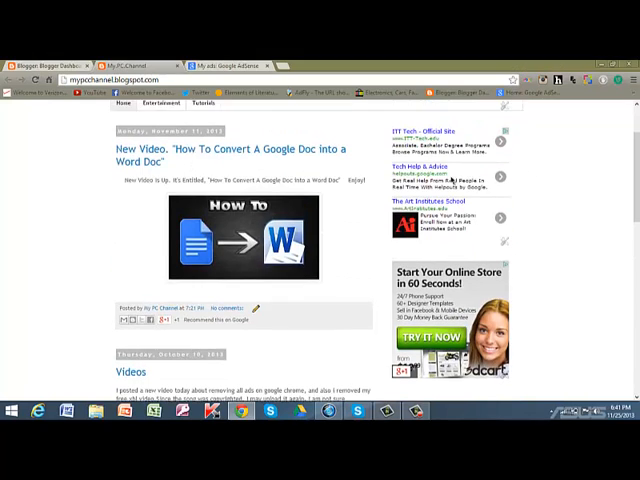
pyautogui.scroll(3)
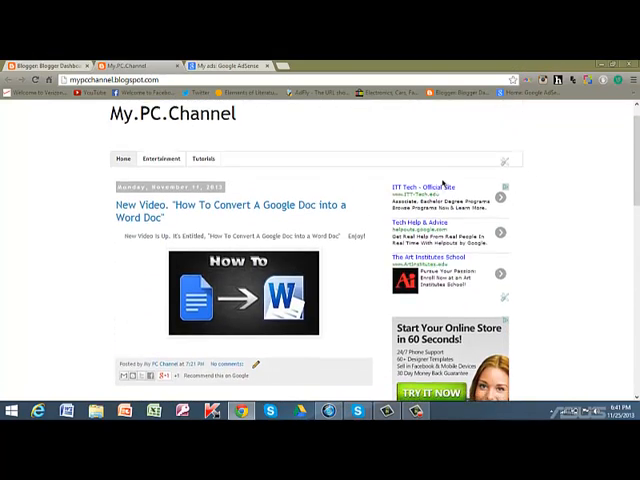
pyautogui.scroll(-3)
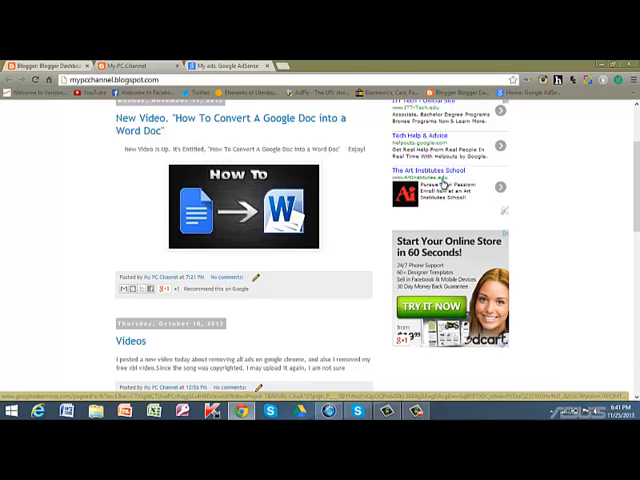
pyautogui.scroll(3)
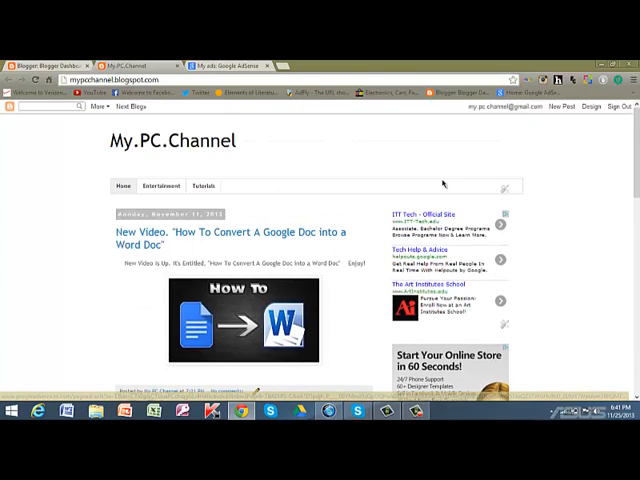